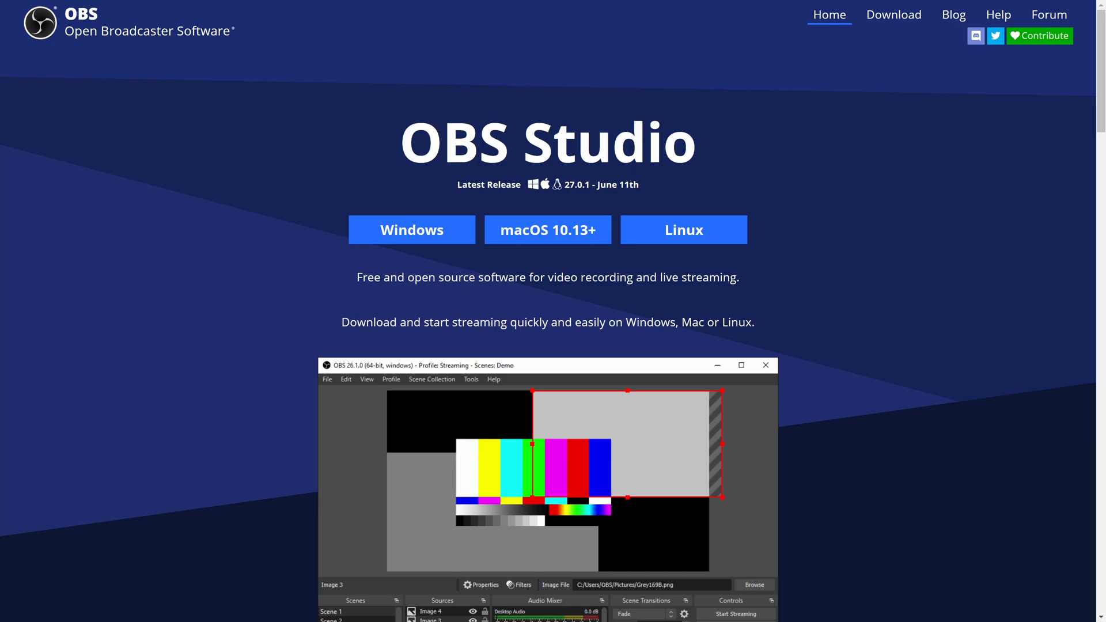
pyautogui.moveTo(412, 229)
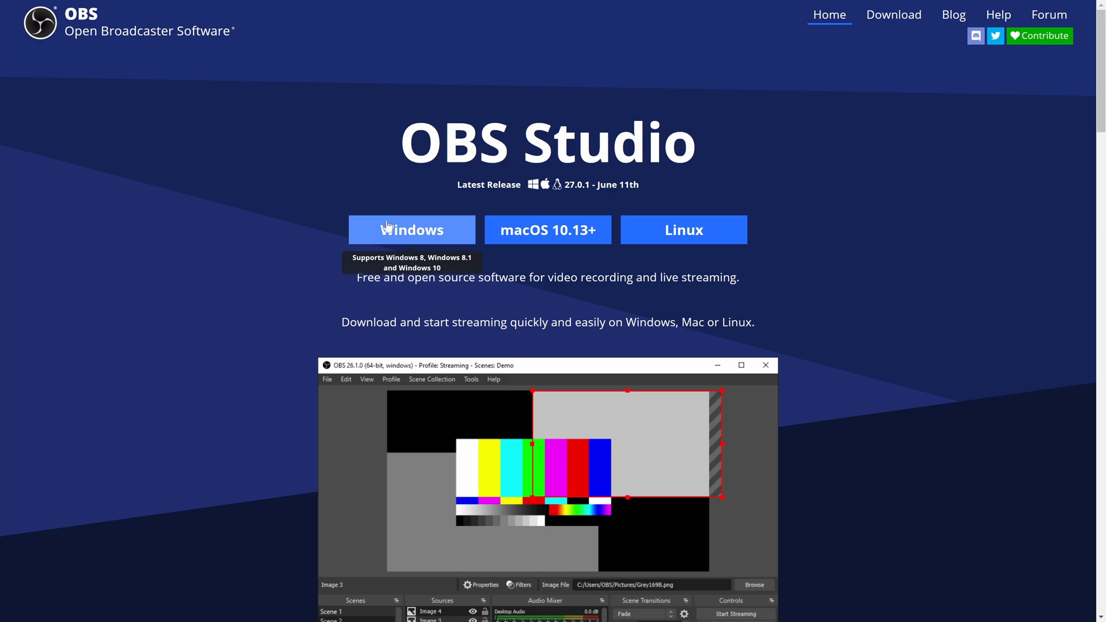
# Step: Download the Windows OBS Studio 27.0.1 installer and save it to Downloads
pyautogui.click(411, 229)
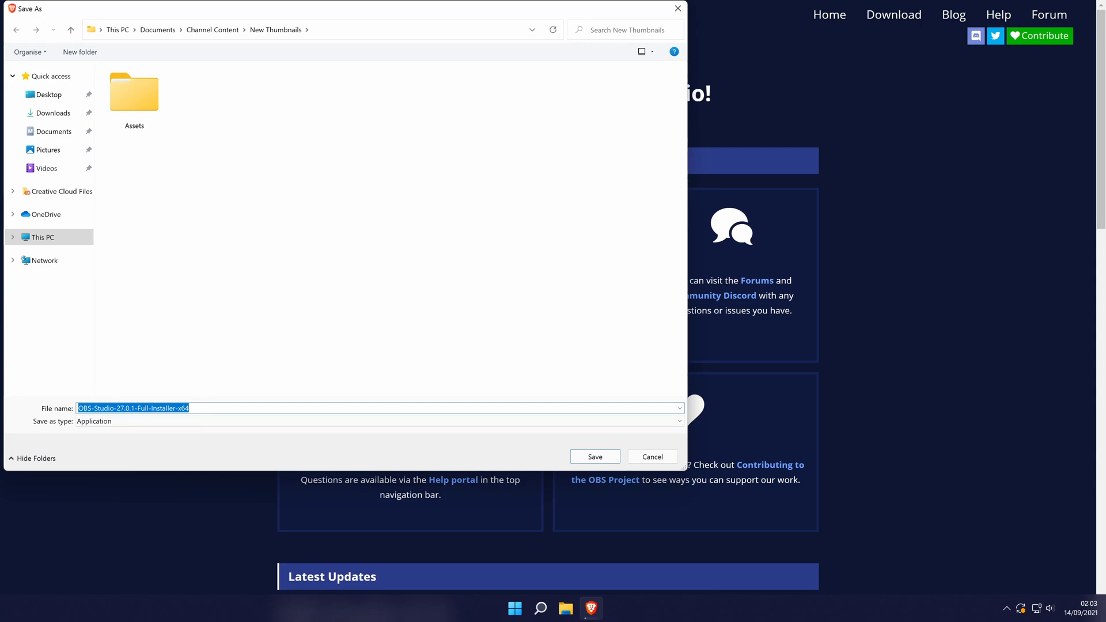
pyautogui.moveTo(51, 113)
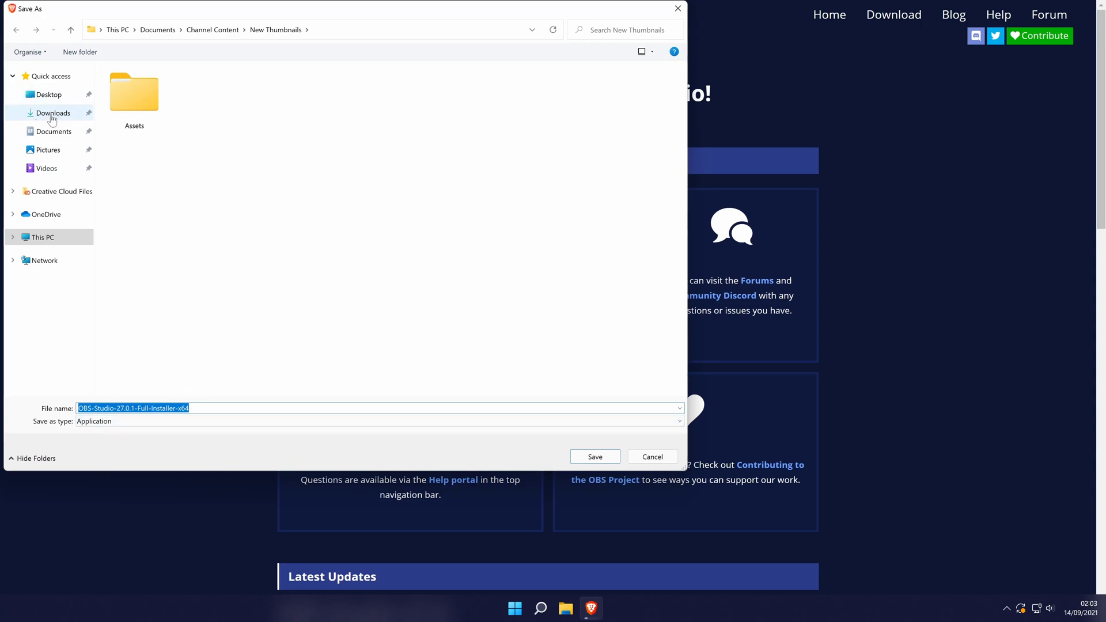
pyautogui.click(595, 457)
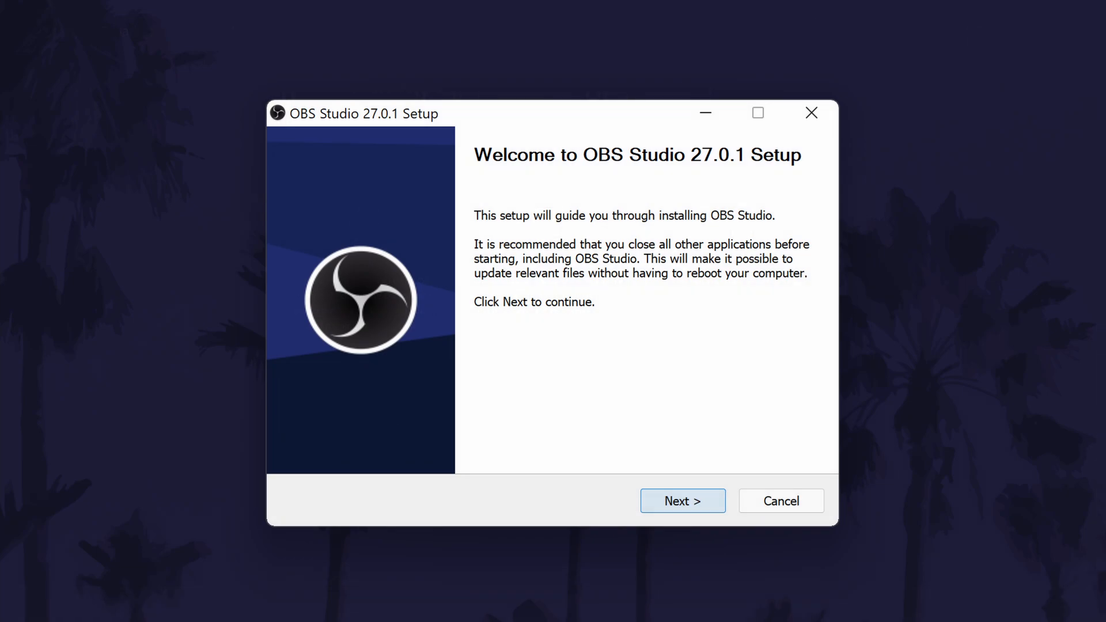
# Step: Accept the license and install OBS Studio 27.0.1 into C:\Program Files\obs-studio
pyautogui.click(681, 501)
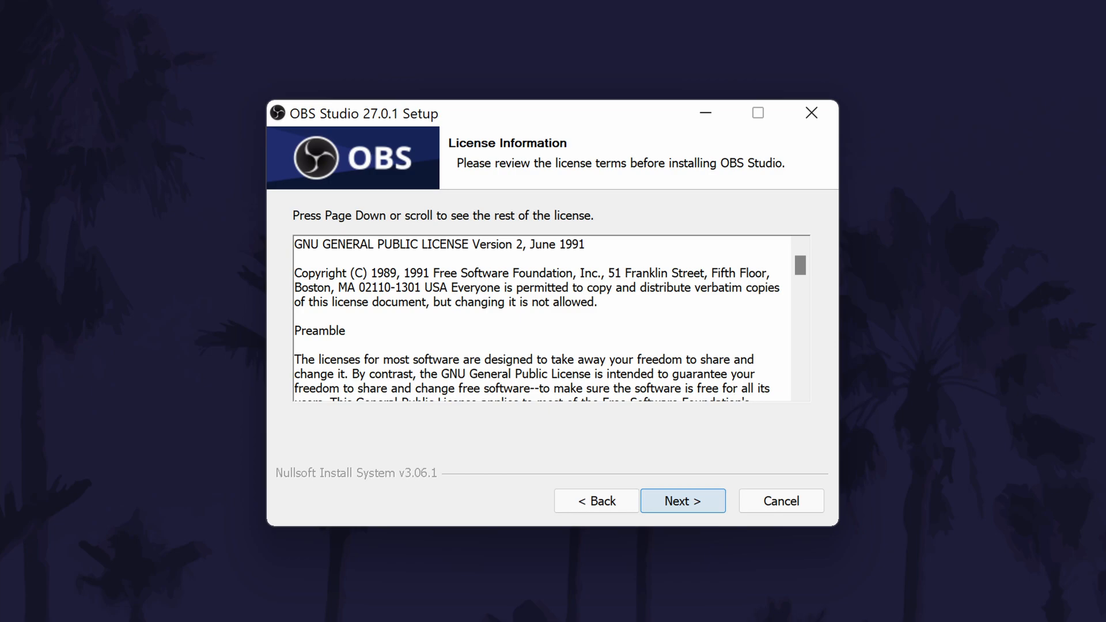
pyautogui.click(681, 501)
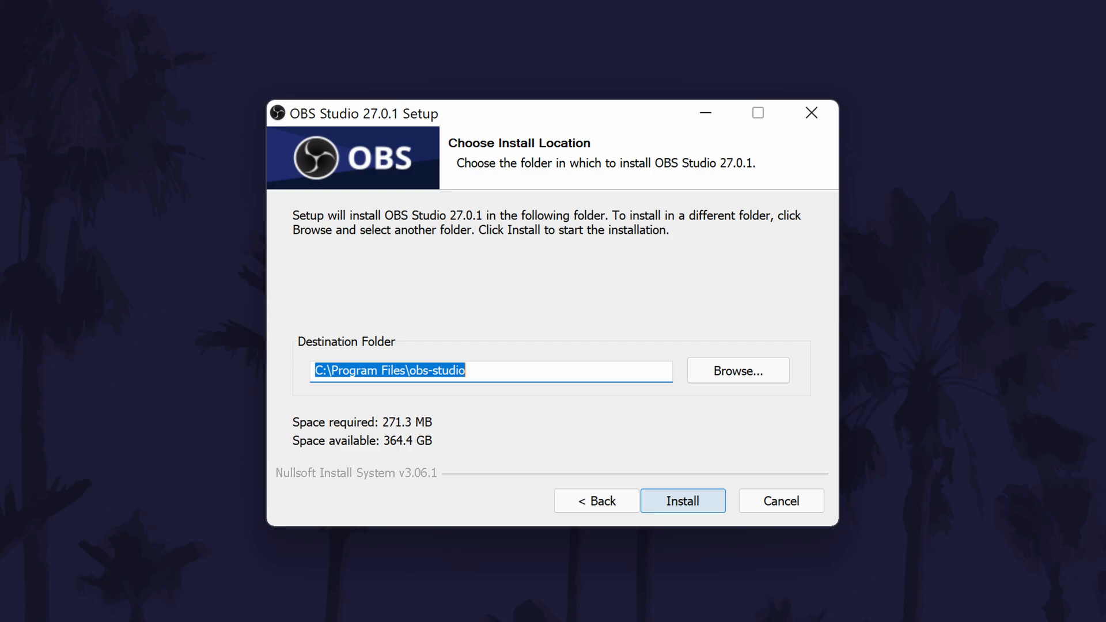
pyautogui.click(681, 501)
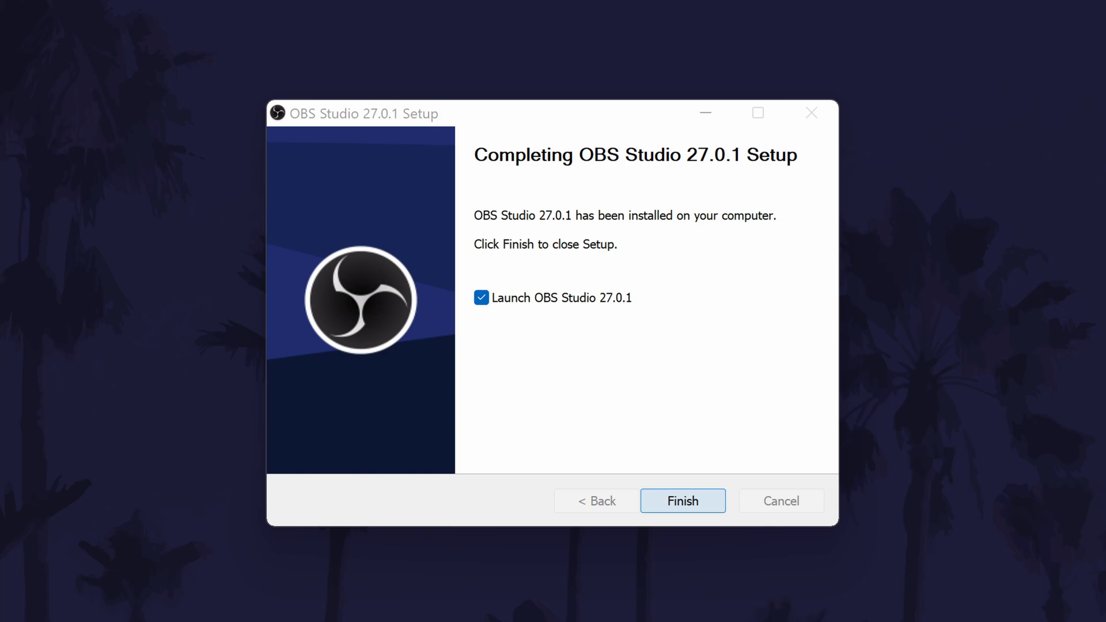
# Step: Finish setup with Launch OBS Studio checked so it opens with an empty scene
pyautogui.click(681, 501)
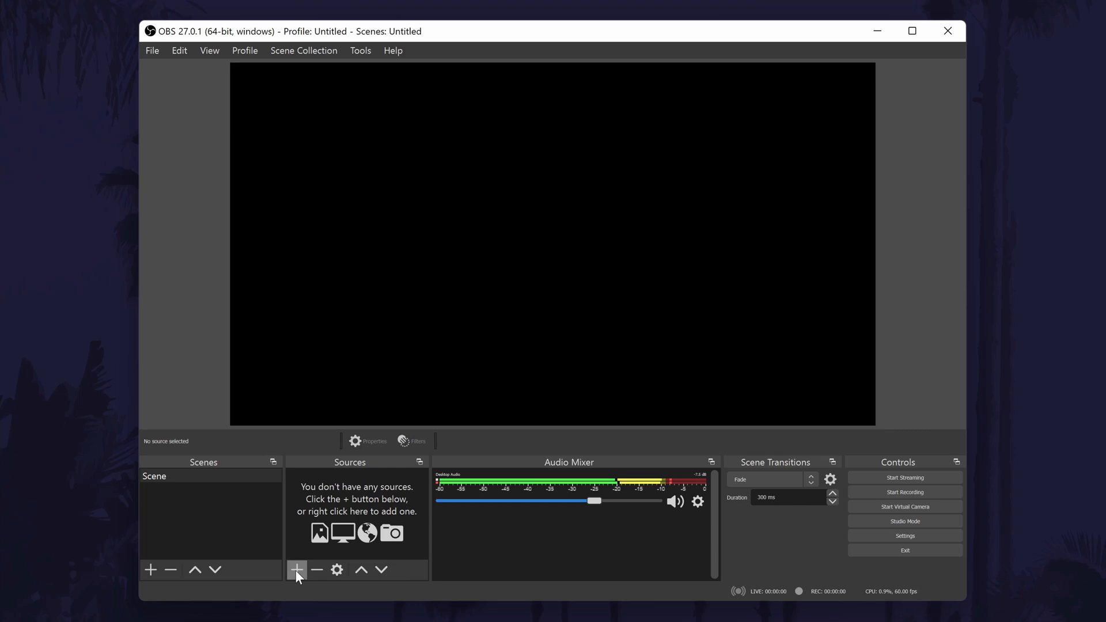
# Step: Add a Display Capture source named Monitor showing the primary monitor
pyautogui.click(296, 569)
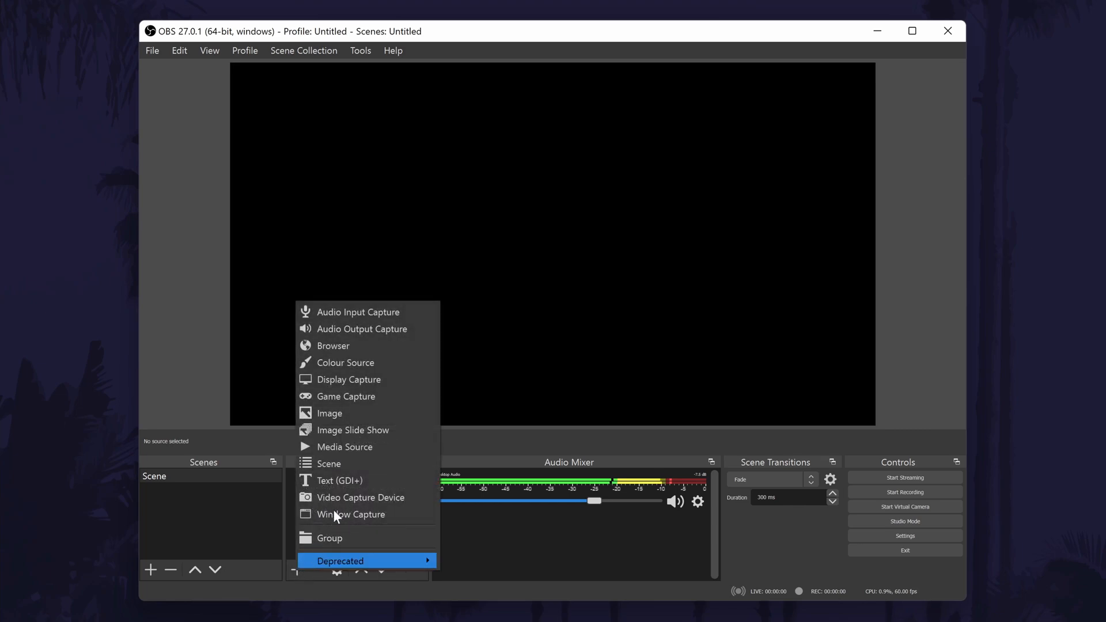
pyautogui.click(348, 379)
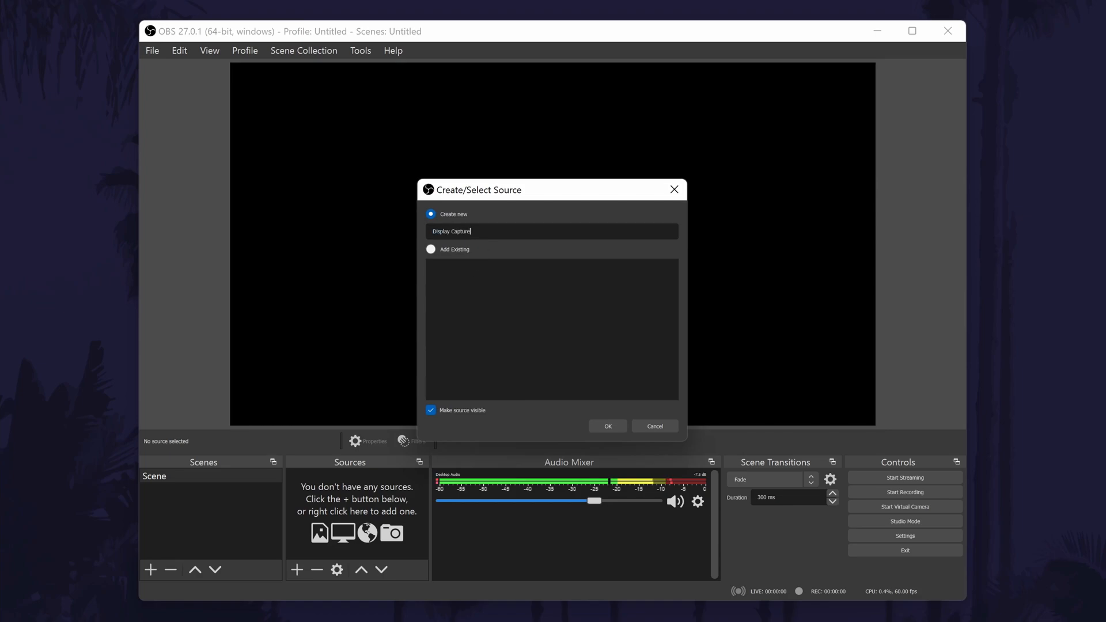
pyautogui.click(607, 426)
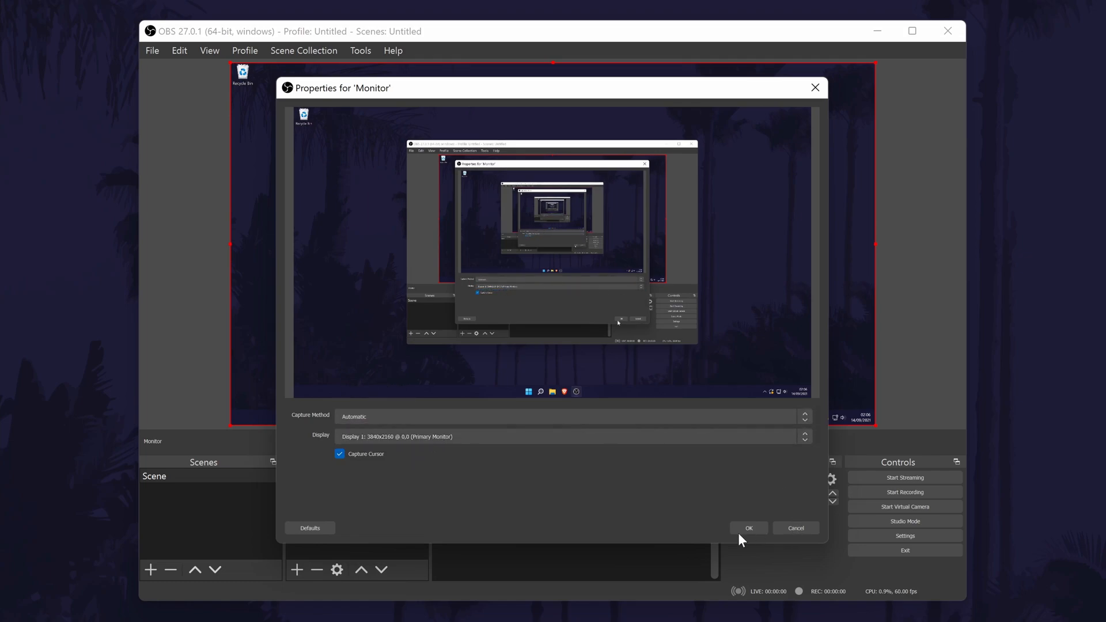
pyautogui.click(748, 528)
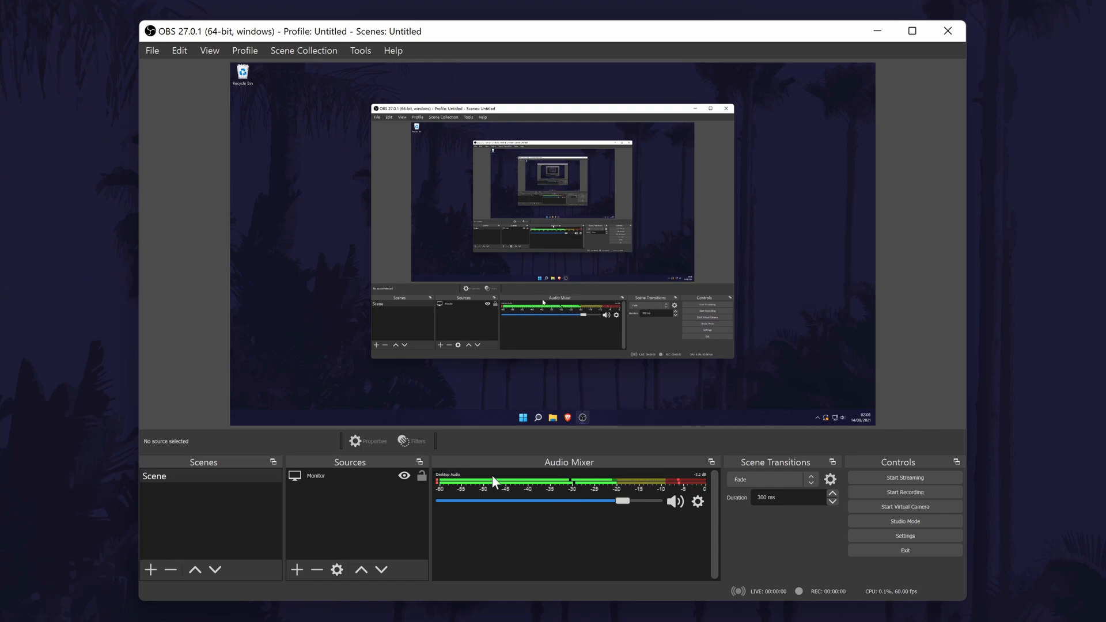
pyautogui.click(296, 569)
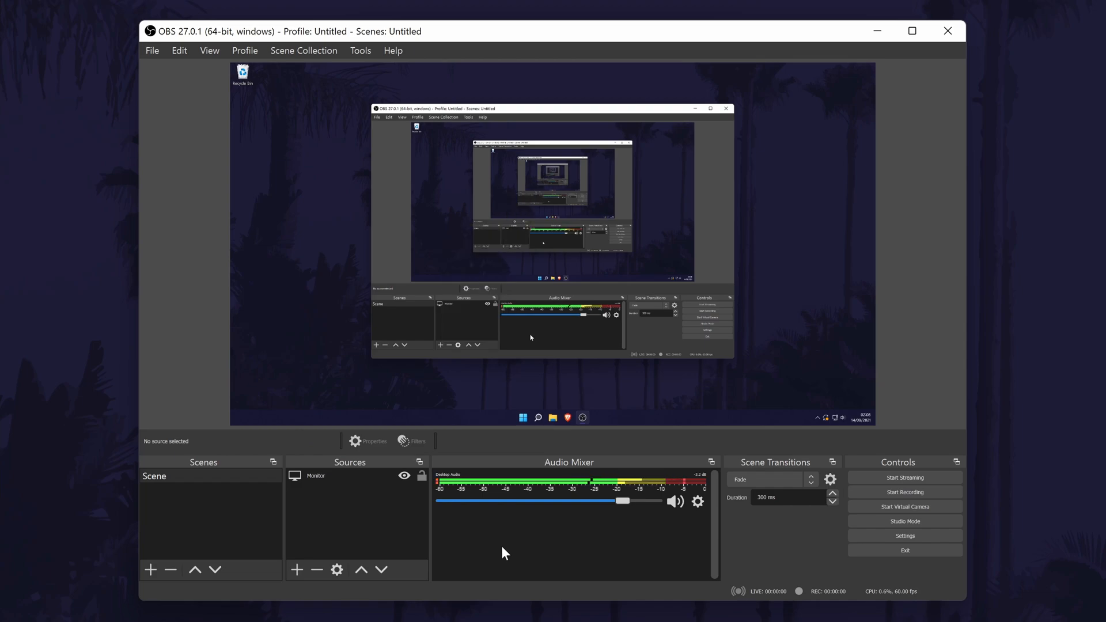
pyautogui.moveTo(531, 559)
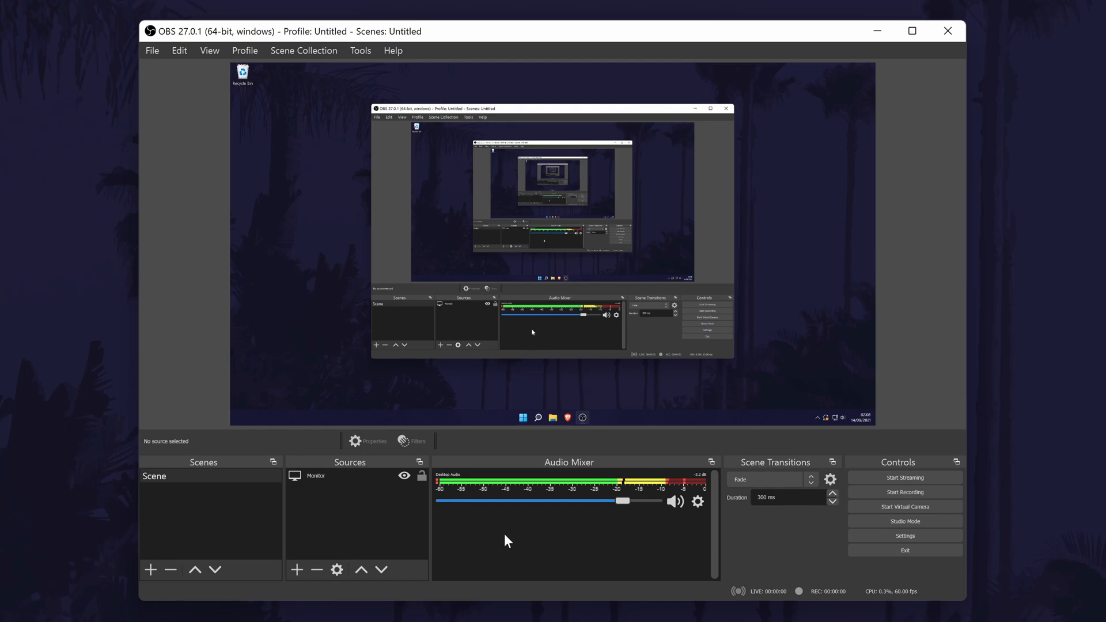
pyautogui.moveTo(514, 538)
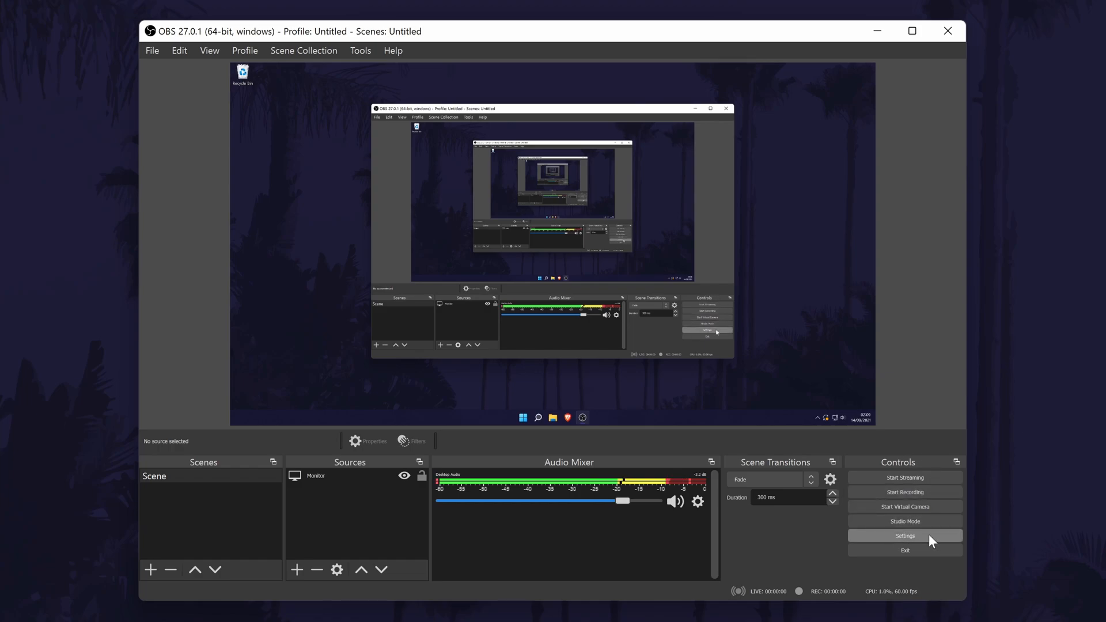
# Step: Open Settings from the Controls dock, landing on the General page
pyautogui.click(904, 536)
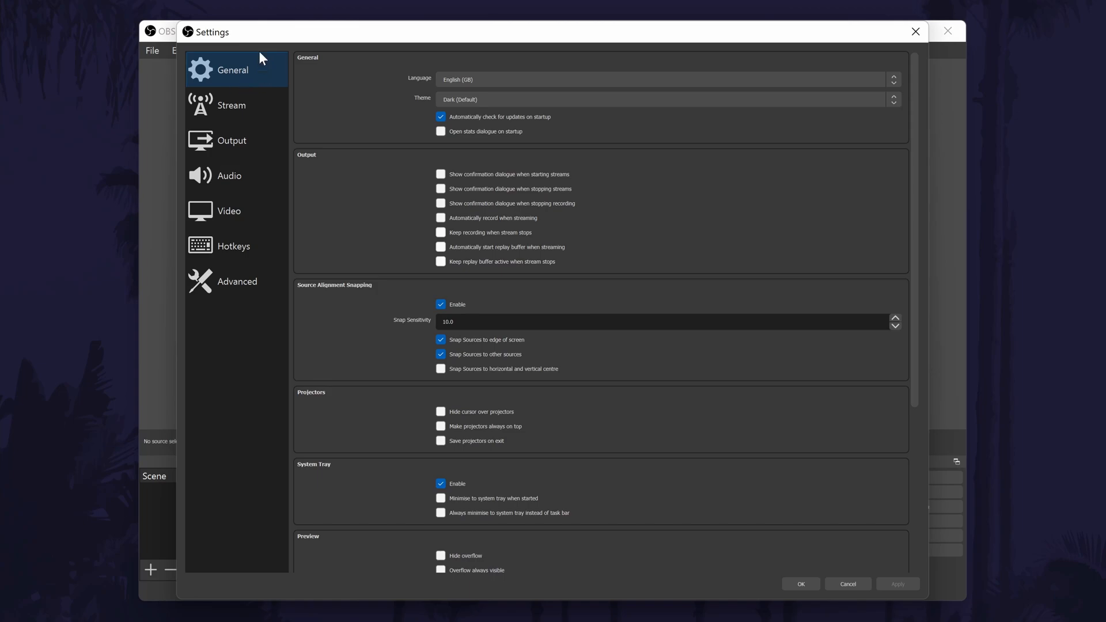
pyautogui.moveTo(358, 217)
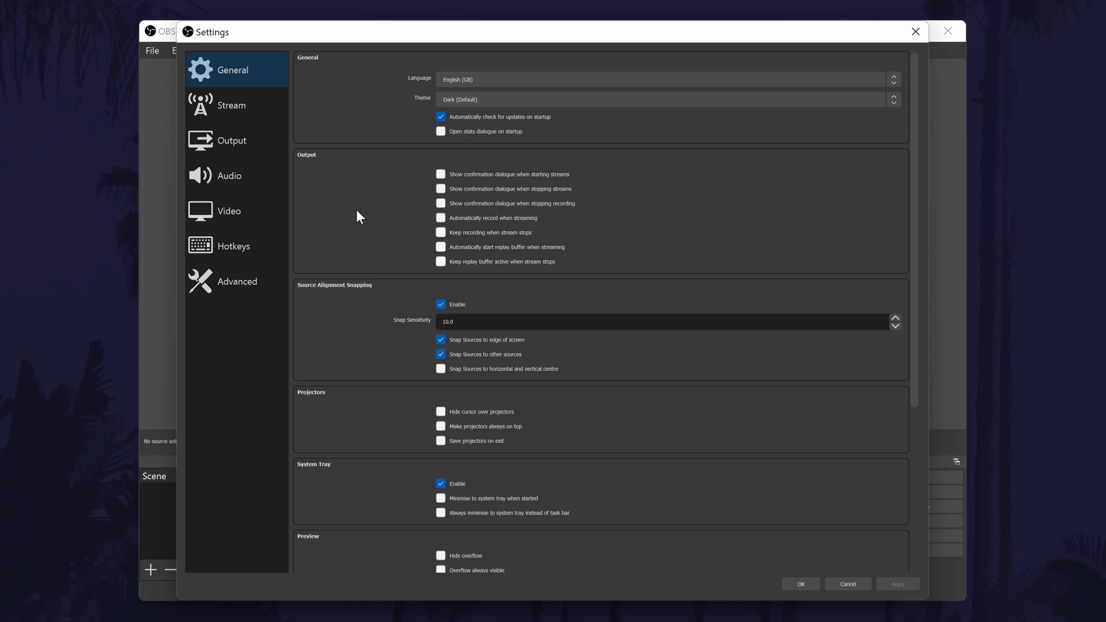
pyautogui.moveTo(245, 104)
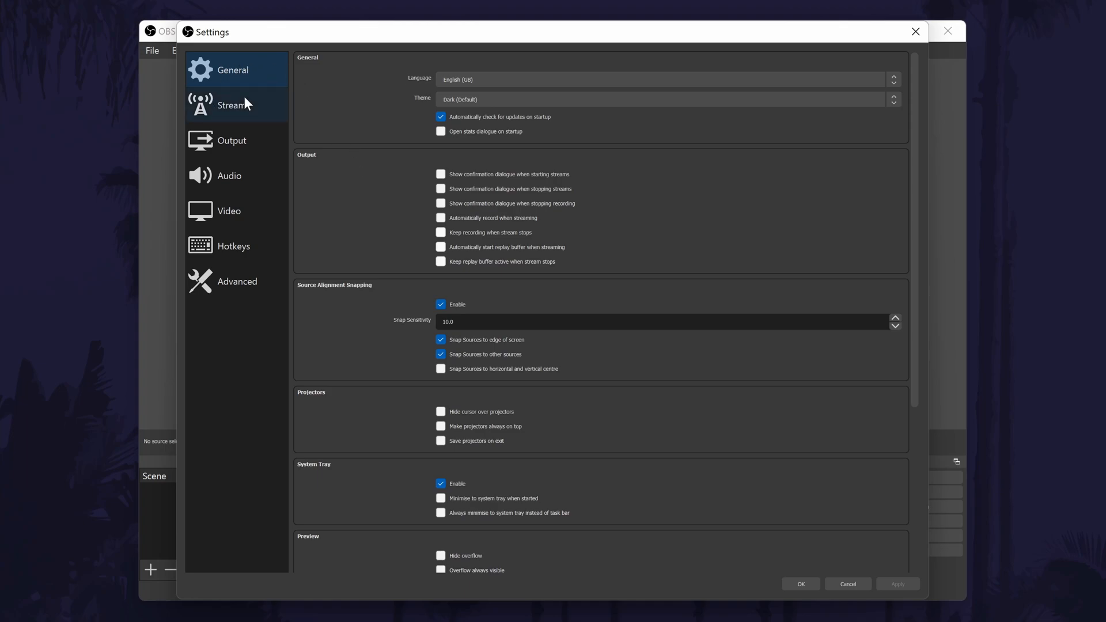
# Step: Show the Stream settings with the service list expanded and Twitch set
pyautogui.click(230, 105)
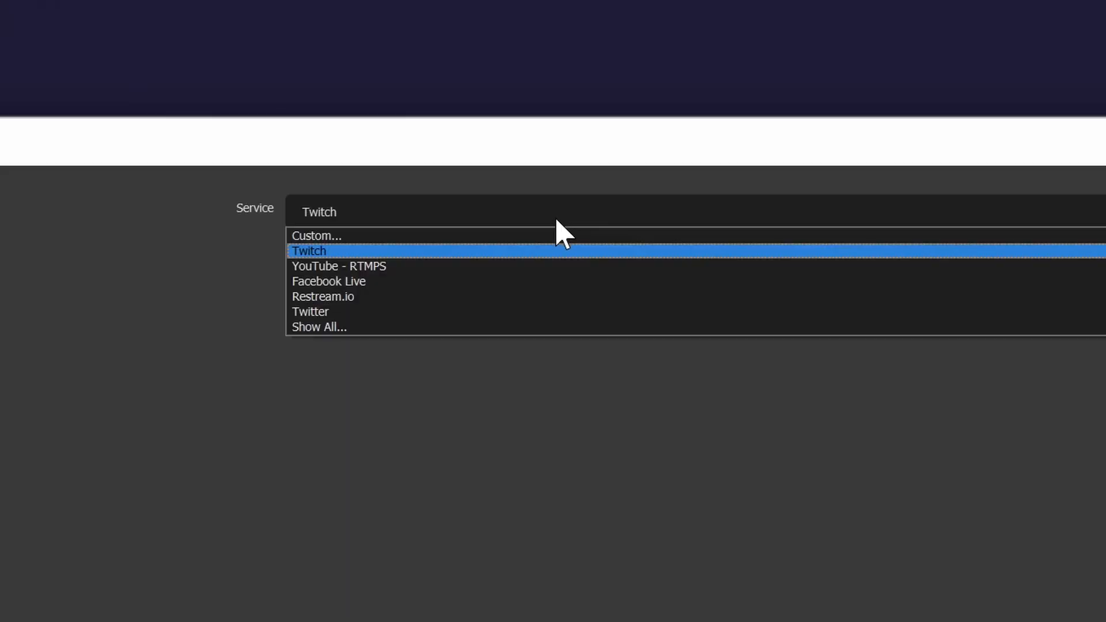
pyautogui.moveTo(430, 285)
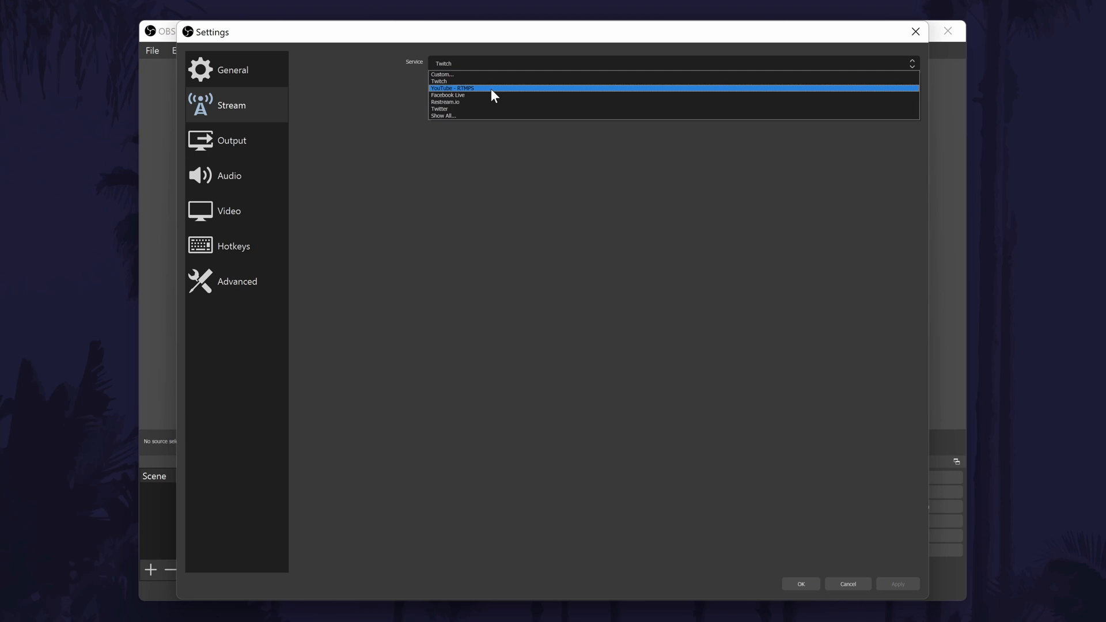
# Step: Review Output settings: streaming encoder, audio bitrate 192, mp4 recording format kept
pyautogui.click(232, 139)
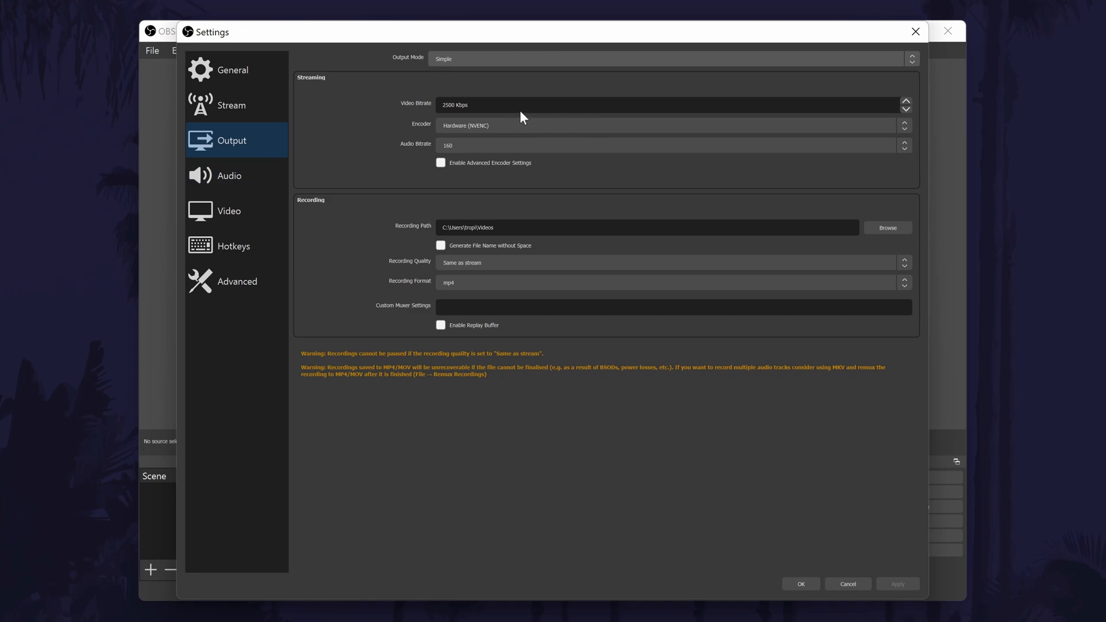
pyautogui.moveTo(523, 116)
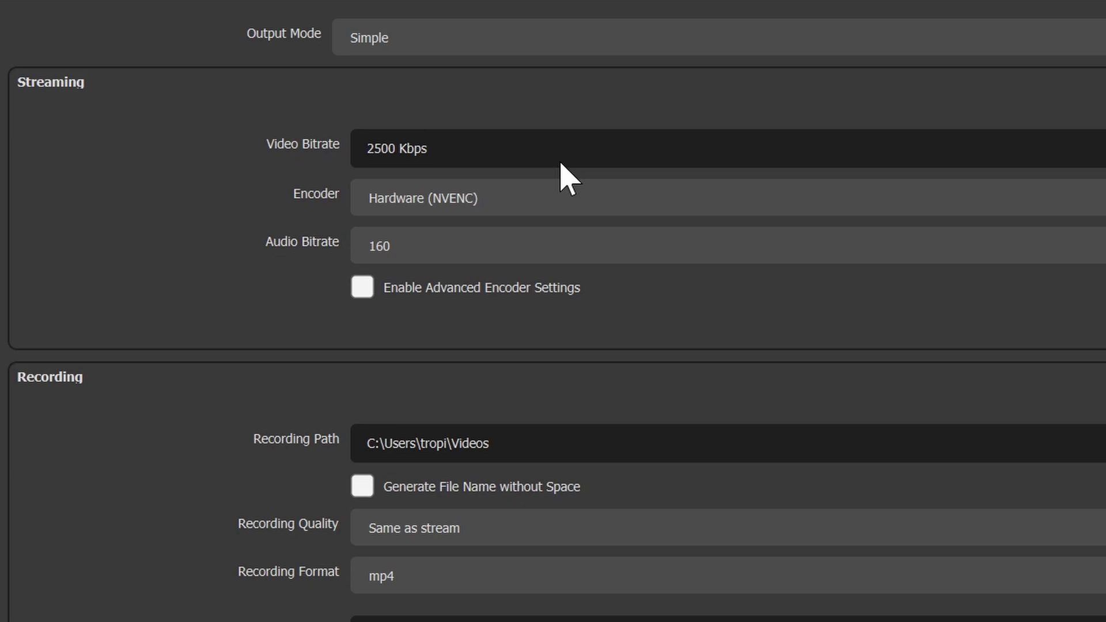
pyautogui.click(426, 148)
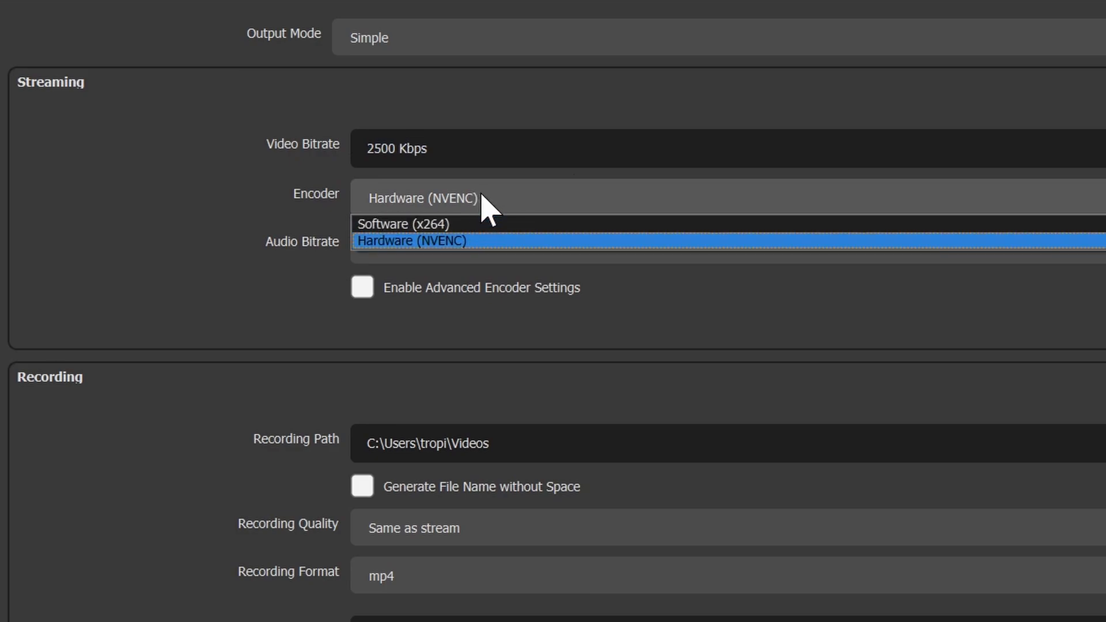
pyautogui.click(410, 240)
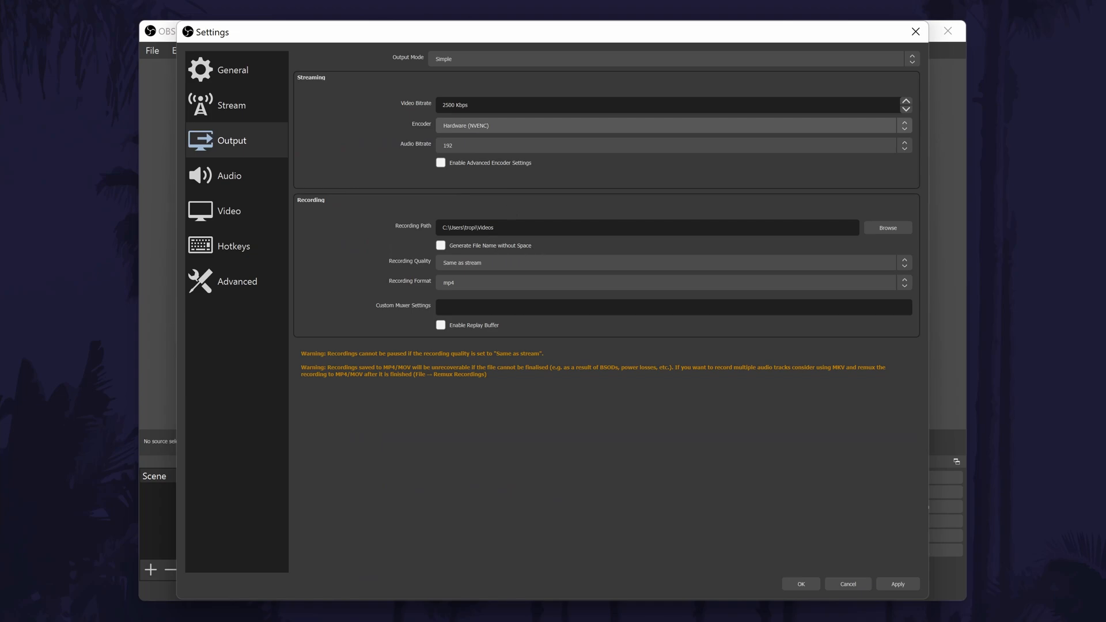
pyautogui.doubleClick(453, 227)
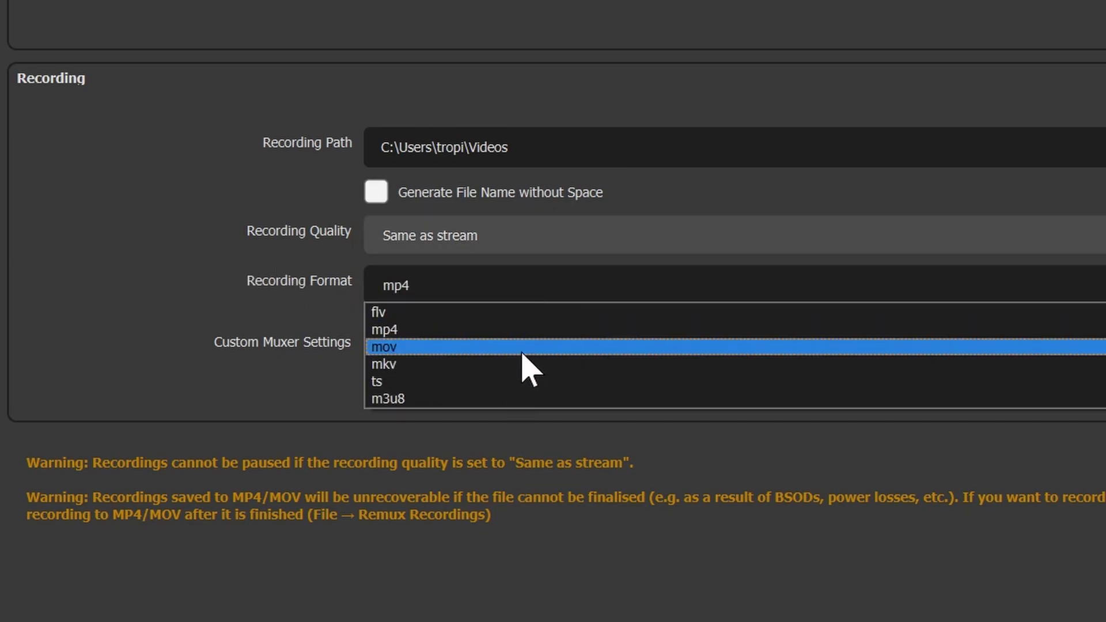
pyautogui.moveTo(511, 345)
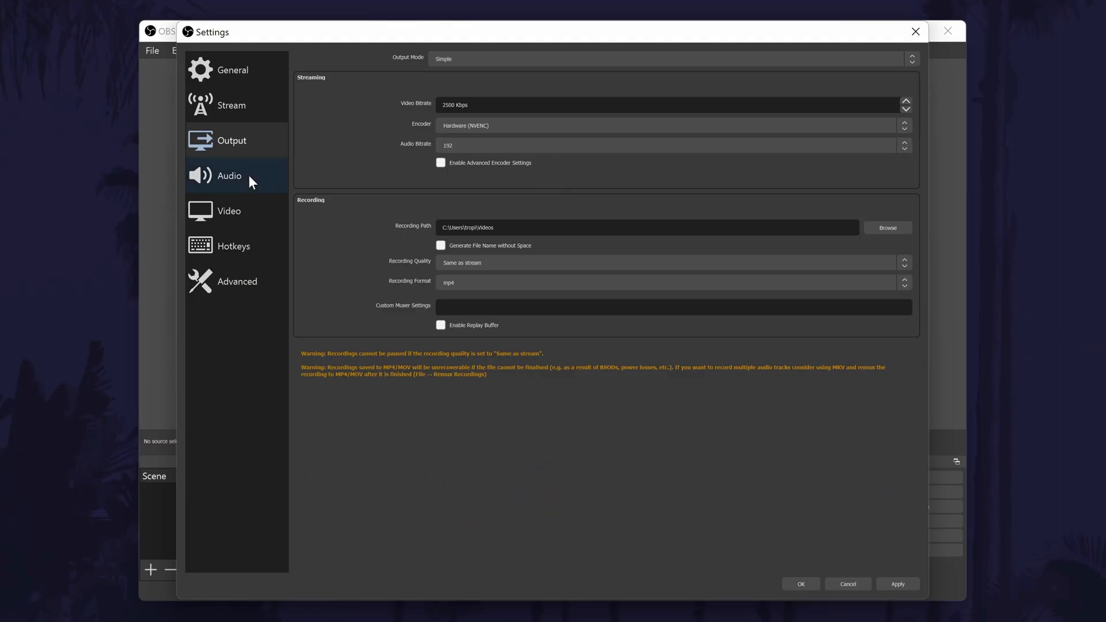
# Step: Review Audio settings, keeping 48 kHz Stereo with Default desktop audio
pyautogui.click(229, 175)
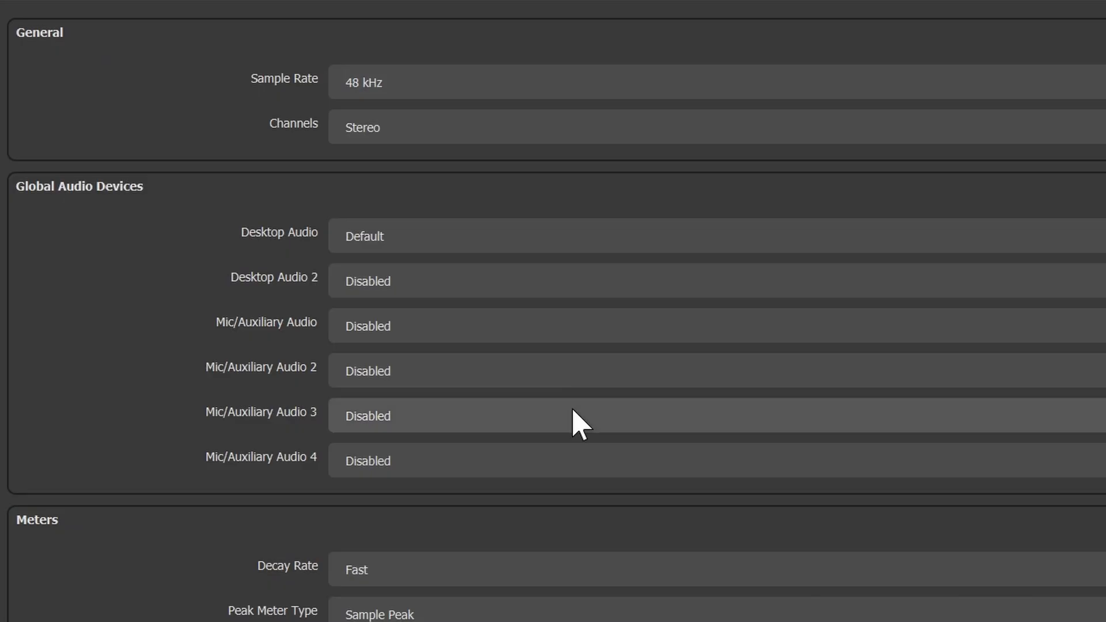
pyautogui.moveTo(574, 413)
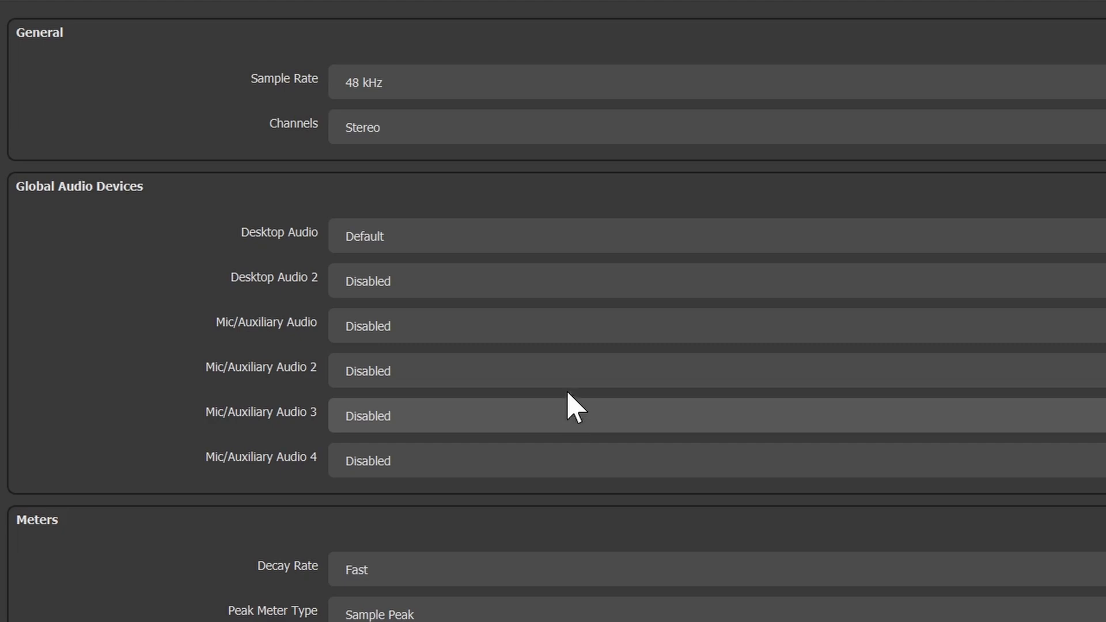
pyautogui.moveTo(413, 99)
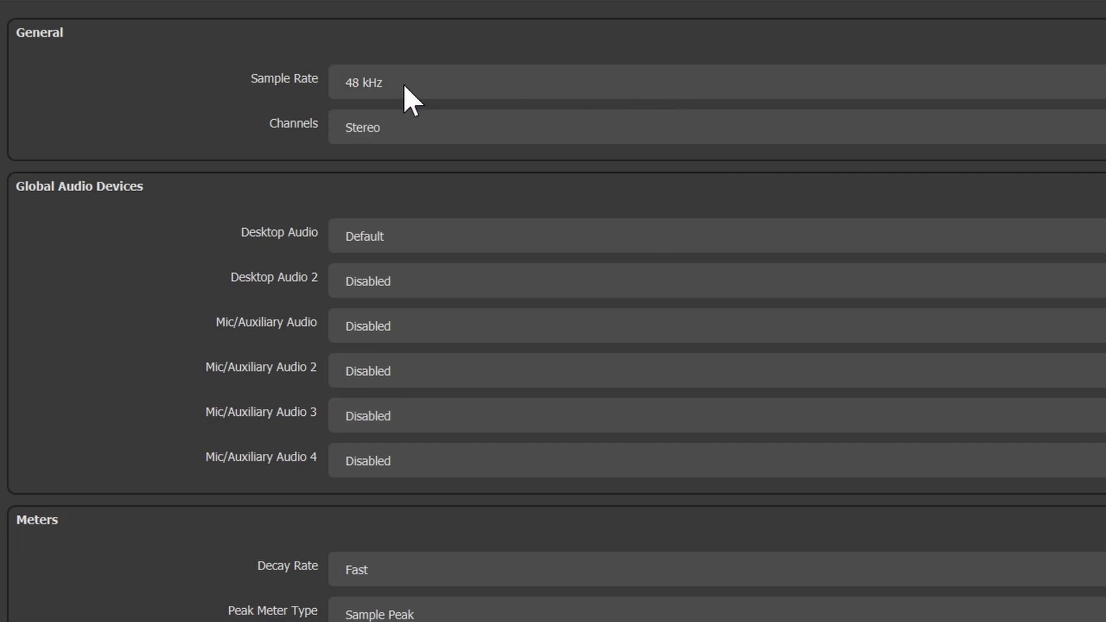
pyautogui.moveTo(504, 77)
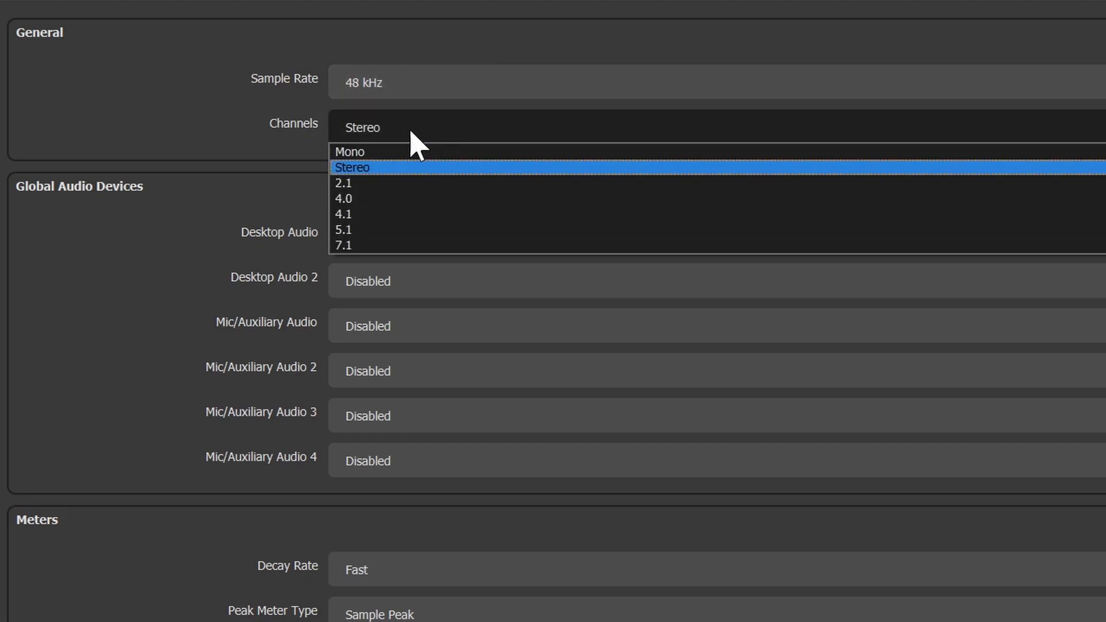
pyautogui.click(353, 167)
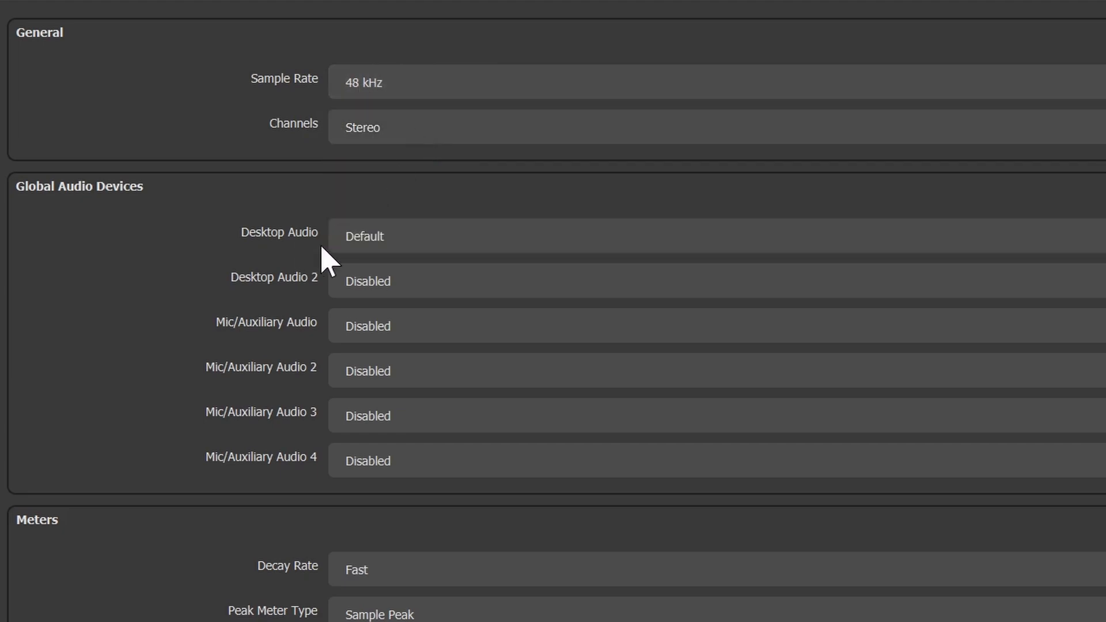
pyautogui.moveTo(373, 306)
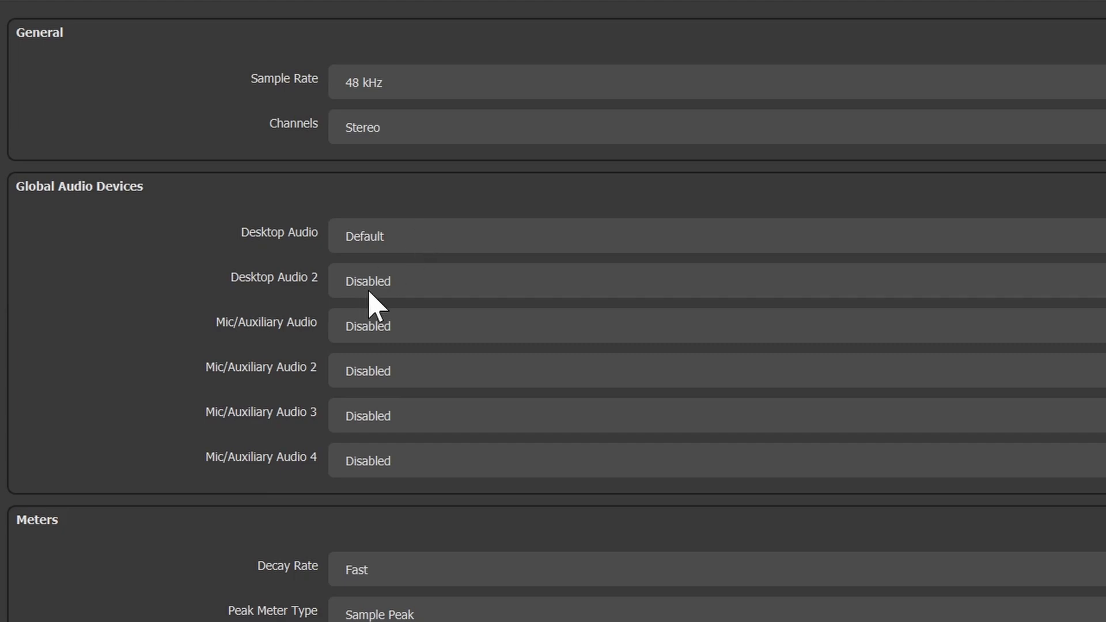
pyautogui.moveTo(458, 338)
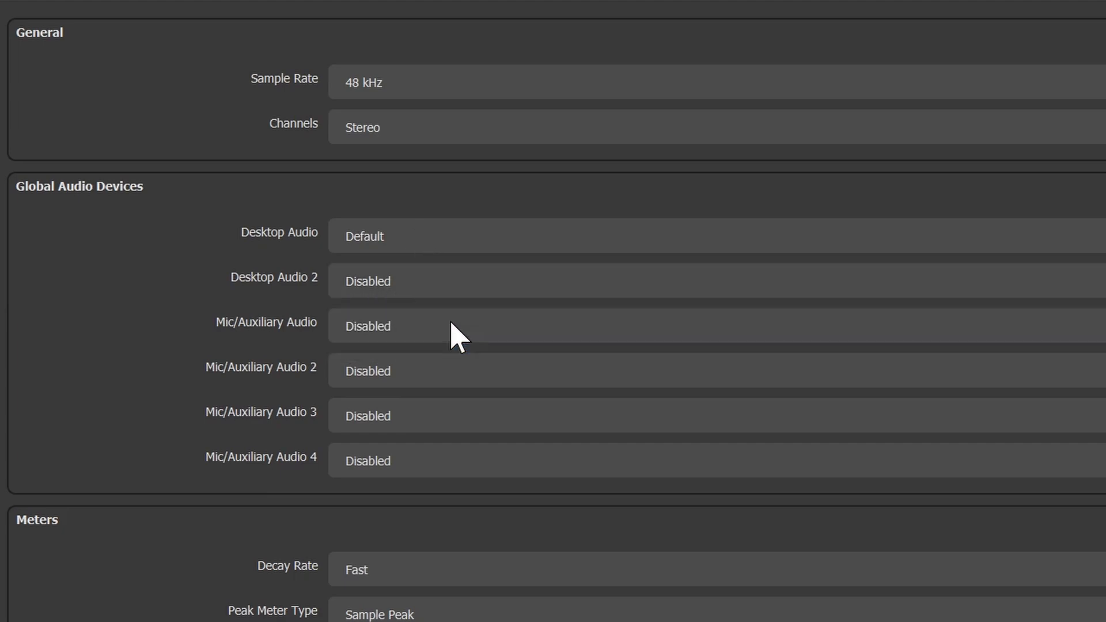
pyautogui.moveTo(552, 370)
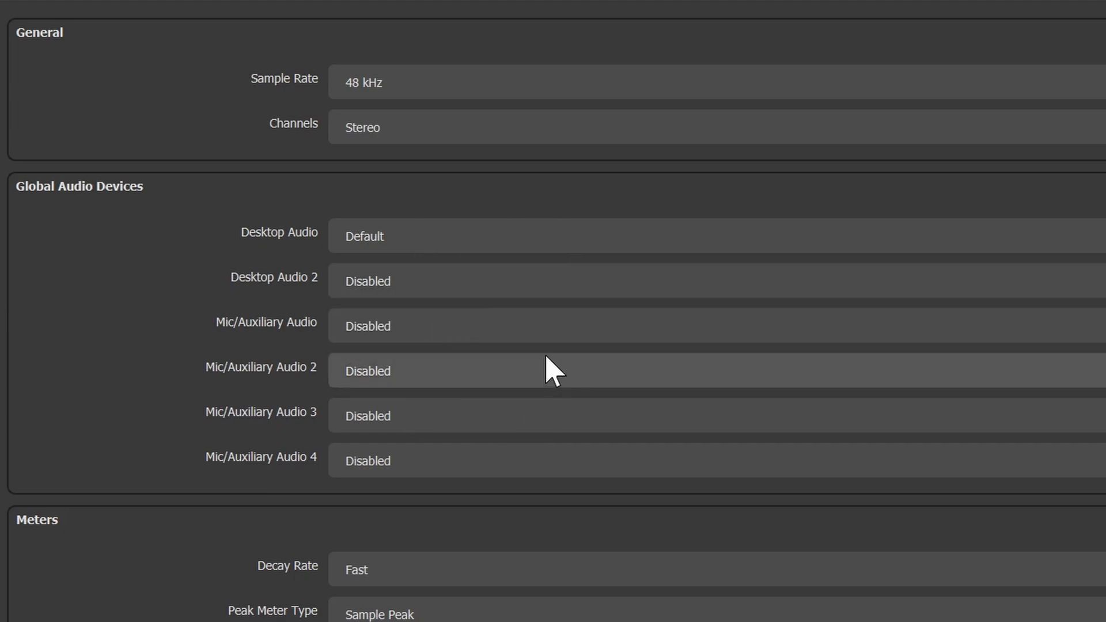
pyautogui.moveTo(561, 402)
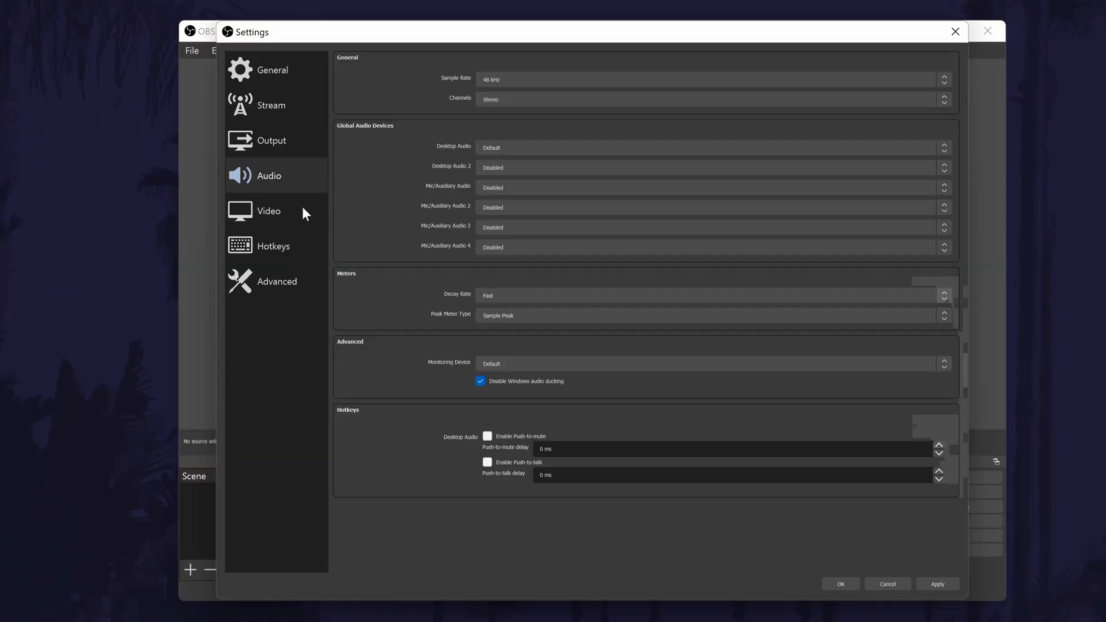
# Step: Keep 3840x2160 base and output resolution and Lanczos filter, showing 60 FPS choices
pyautogui.click(268, 210)
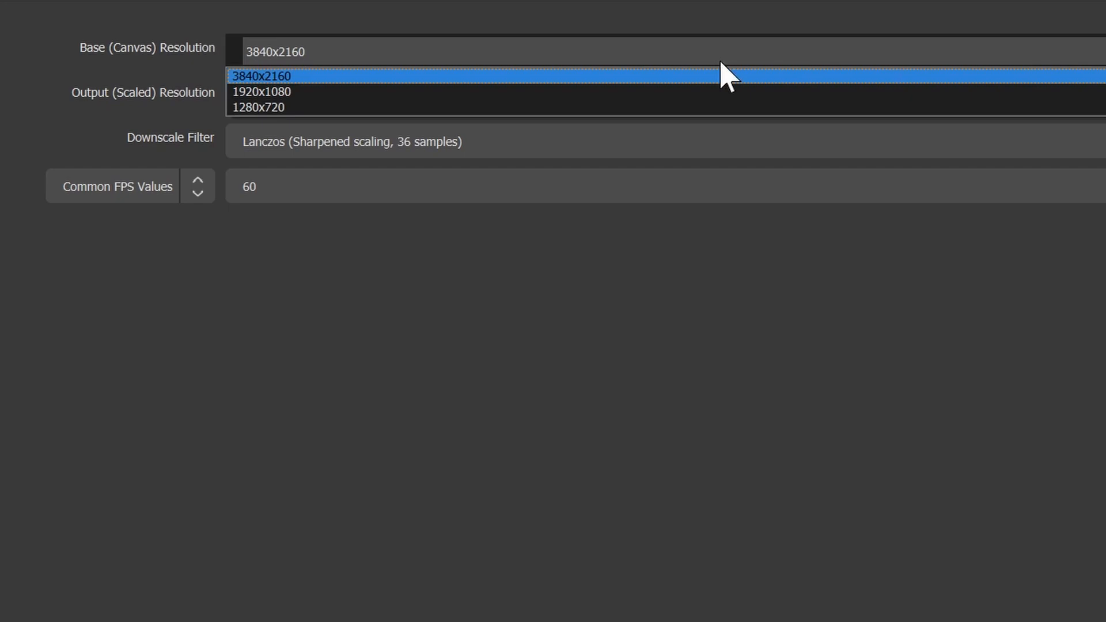
pyautogui.click(262, 76)
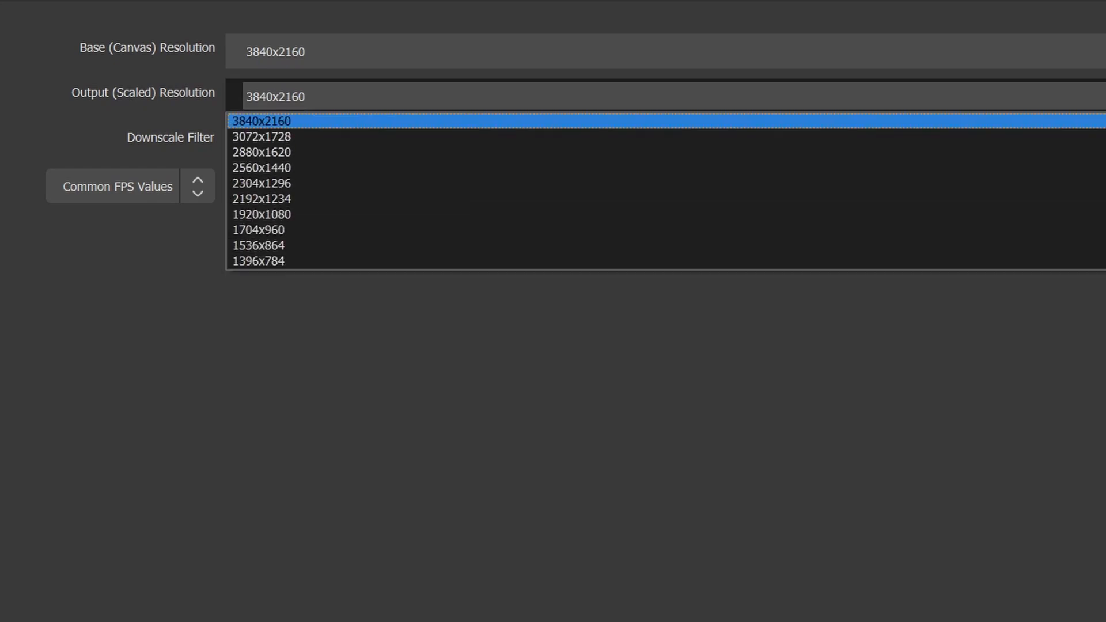
pyautogui.click(262, 121)
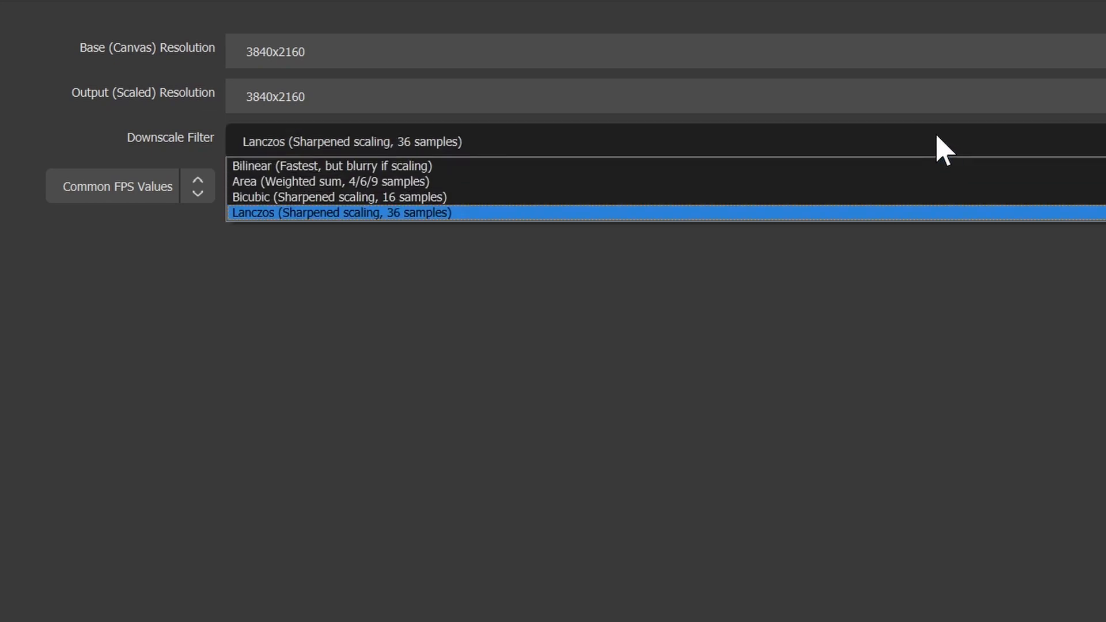
pyautogui.click(340, 212)
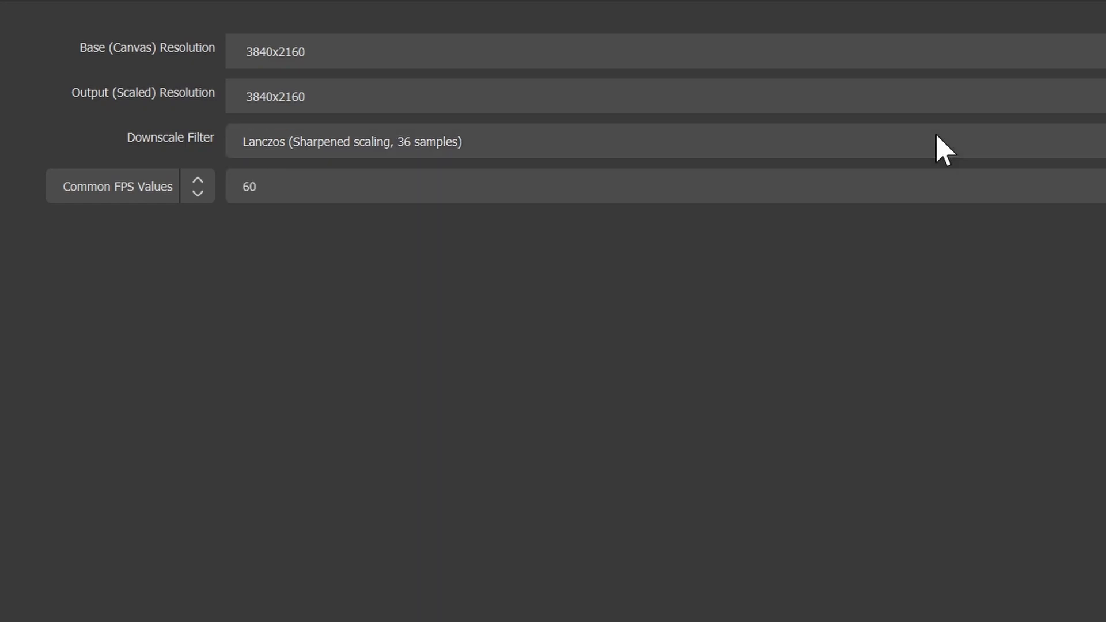
pyautogui.click(564, 187)
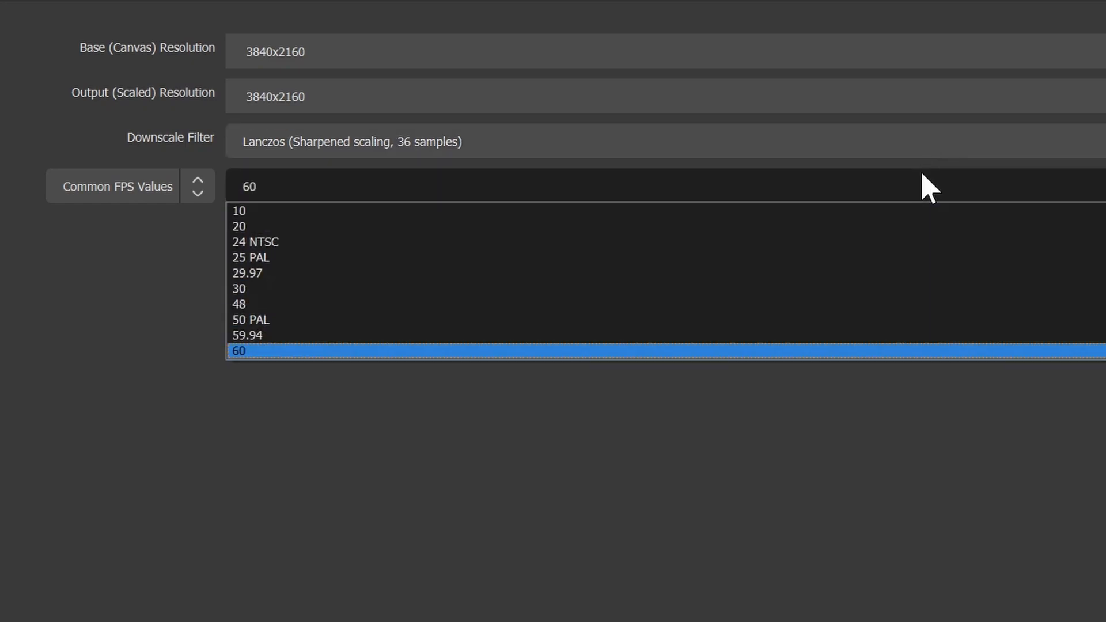
pyautogui.moveTo(698, 373)
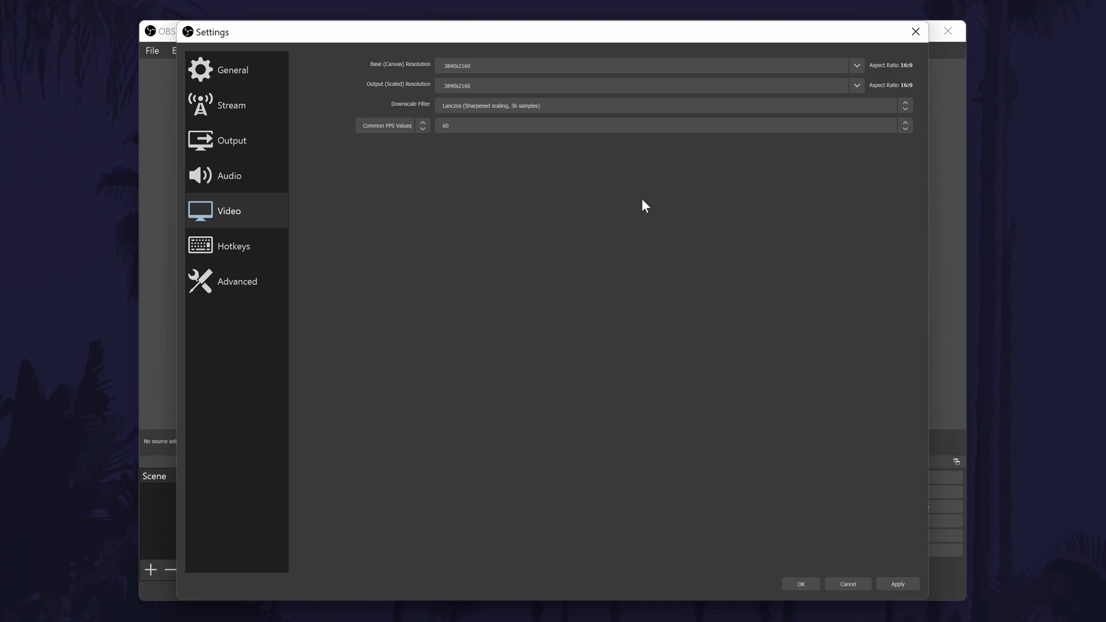
# Step: Review the Hotkeys and Advanced pages, then close Settings with OK
pyautogui.click(233, 245)
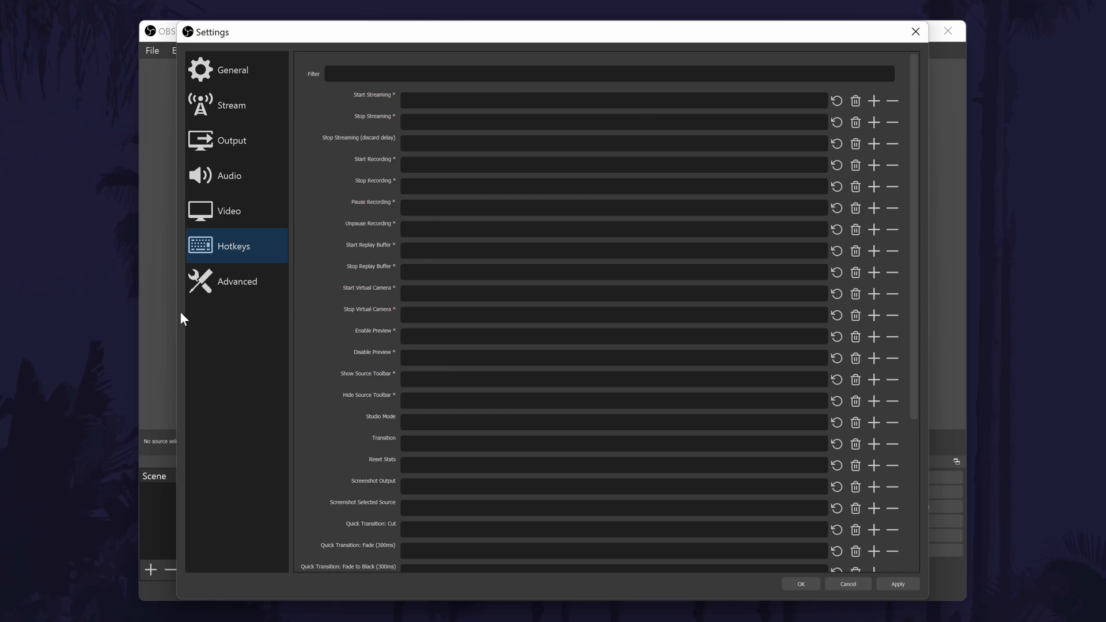
pyautogui.click(237, 282)
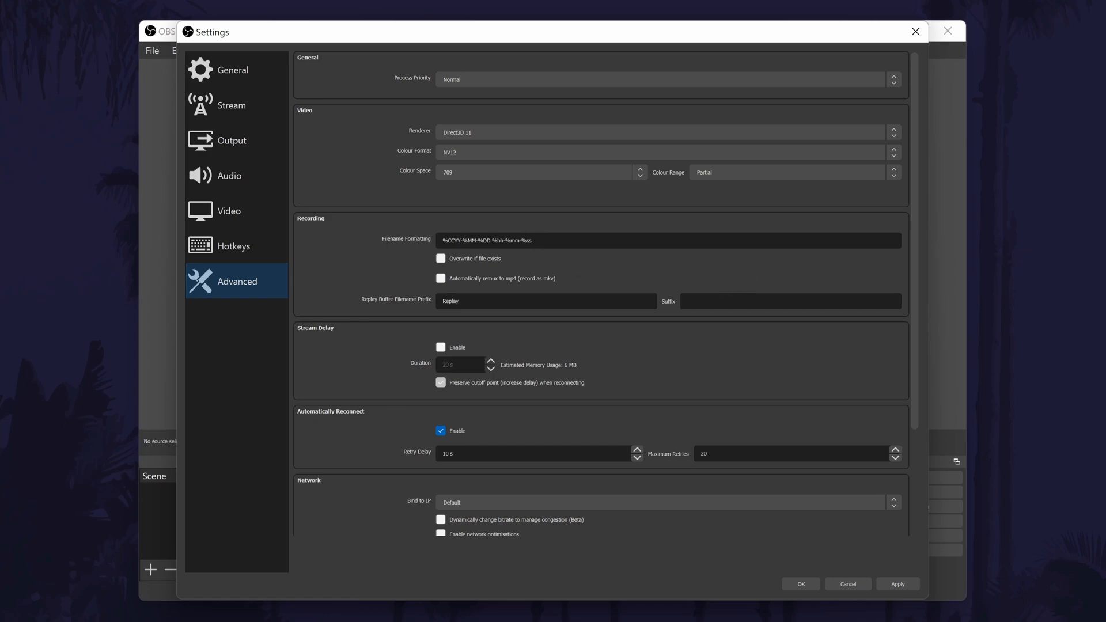
pyautogui.tripleClick(486, 240)
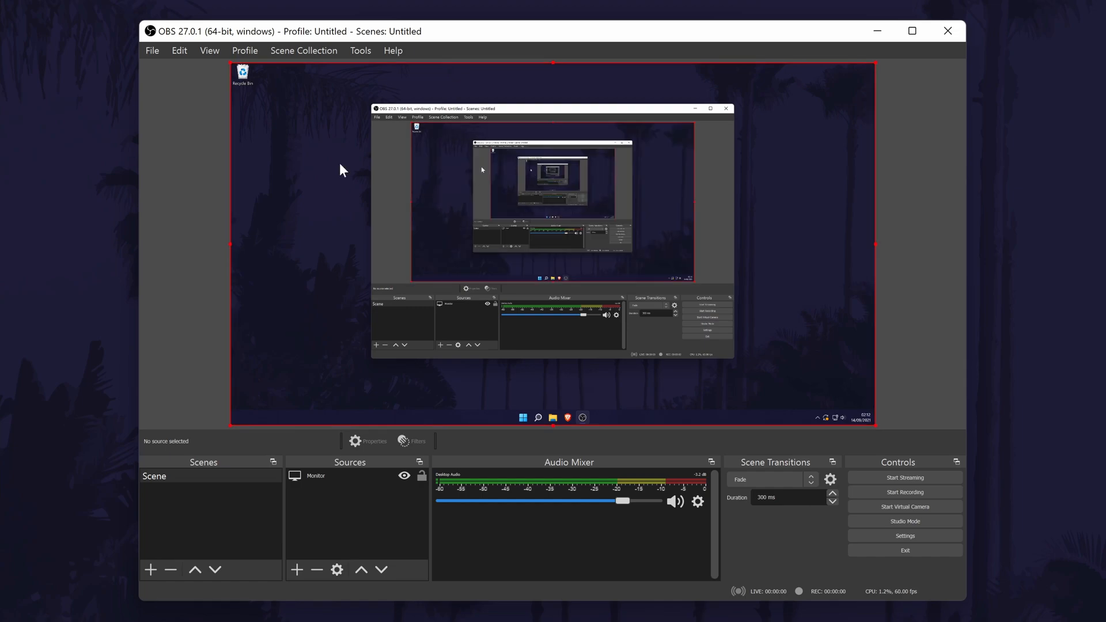
pyautogui.click(315, 476)
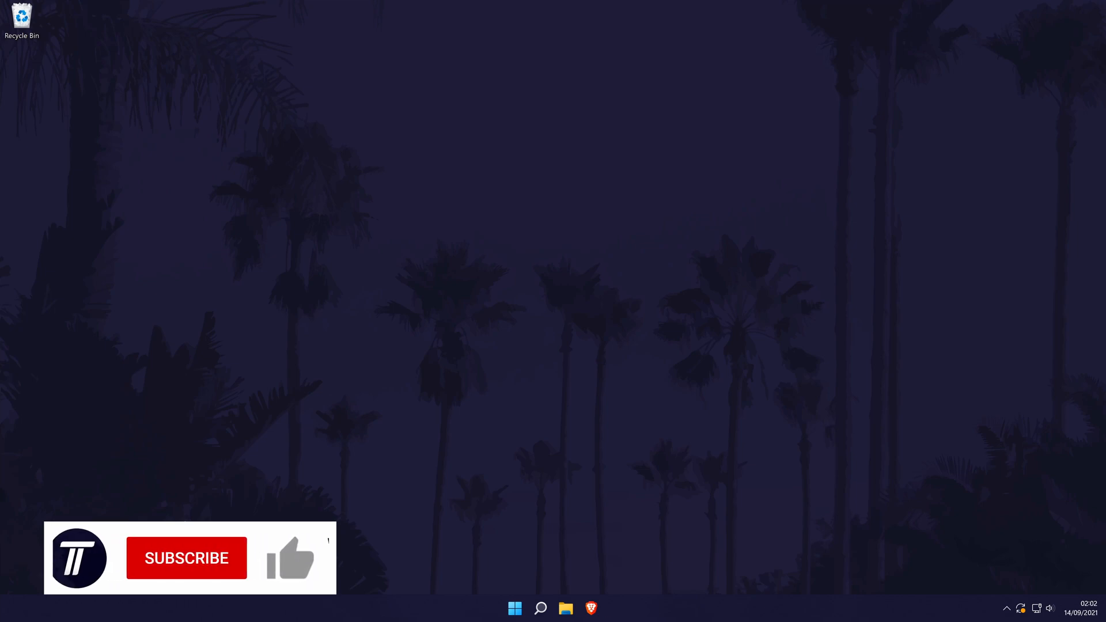
pyautogui.click(187, 557)
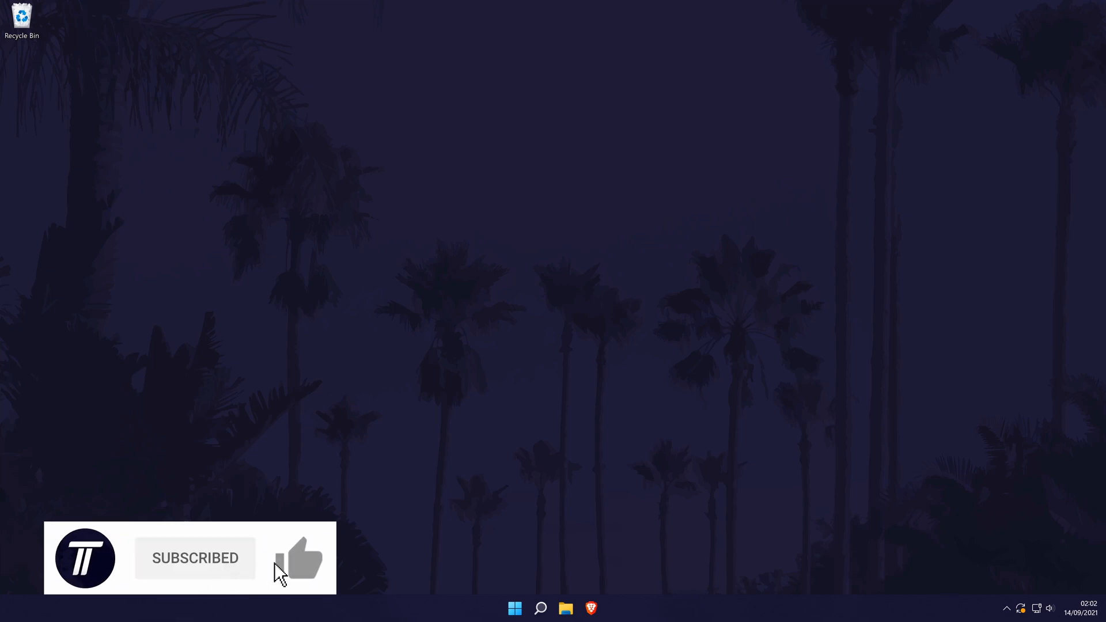
pyautogui.click(298, 557)
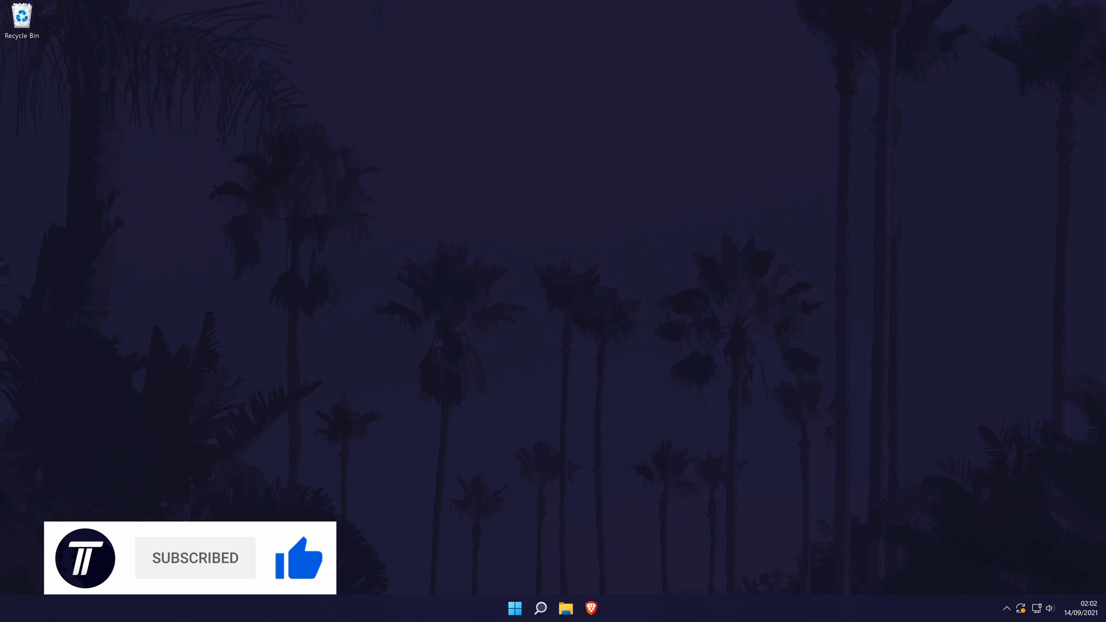